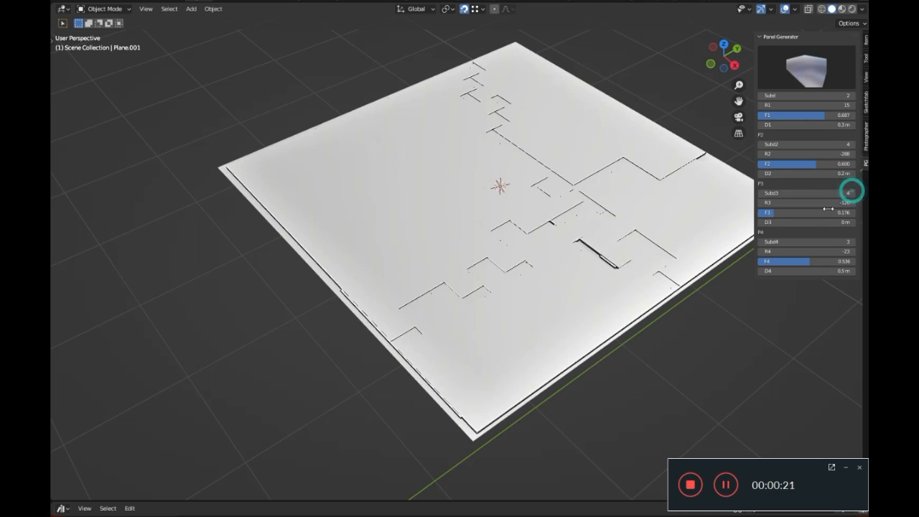
Step: Adjust the Panel Generator sliders to cut panel seams into the plane and corridor floor
drag(850, 192, 764, 202)
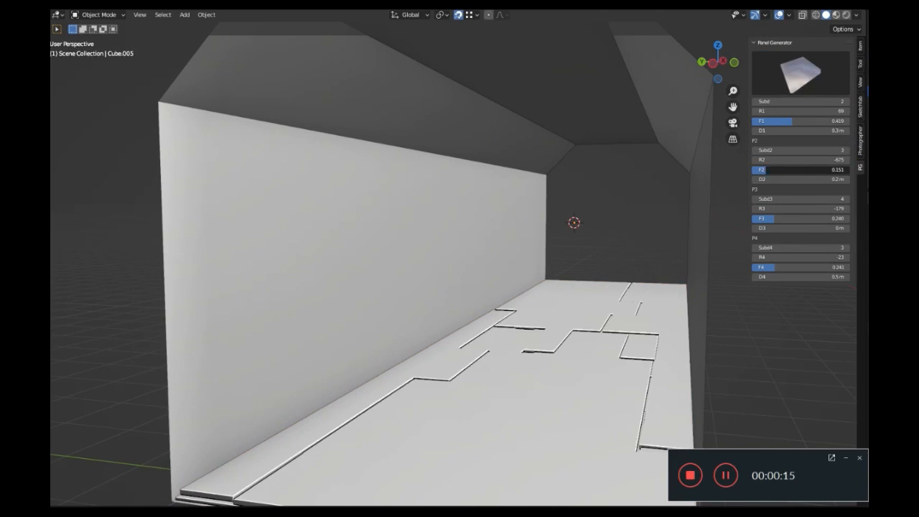
drag(775, 120, 790, 121)
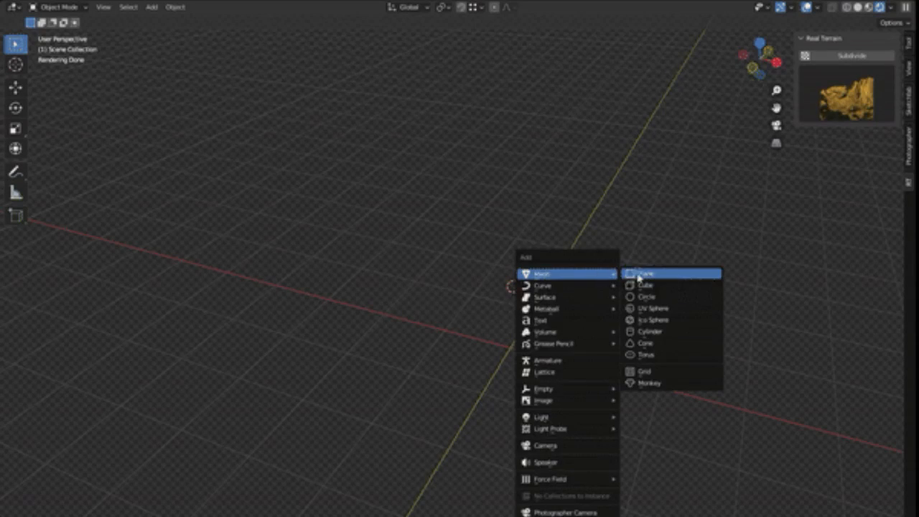
Step: Add a plane, subdivide it with Real Terrain and raise its height into rugged golden mountains
click(646, 273)
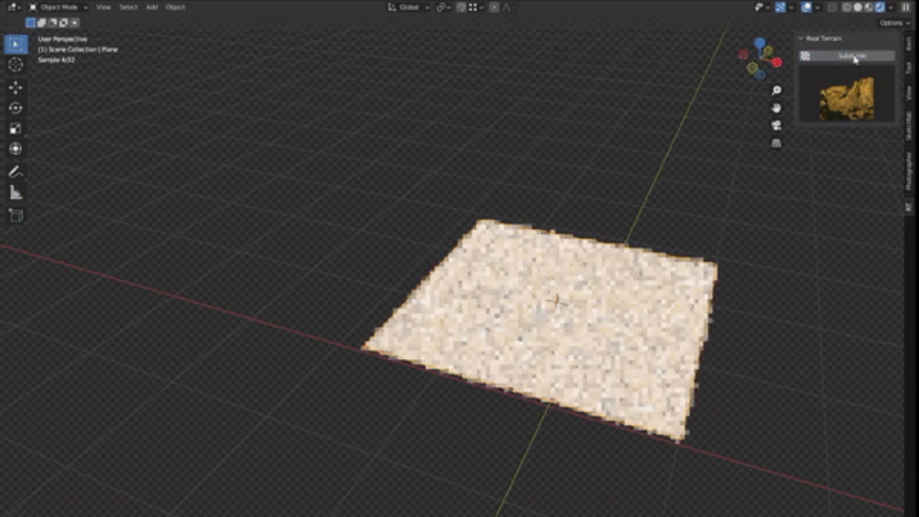
click(851, 54)
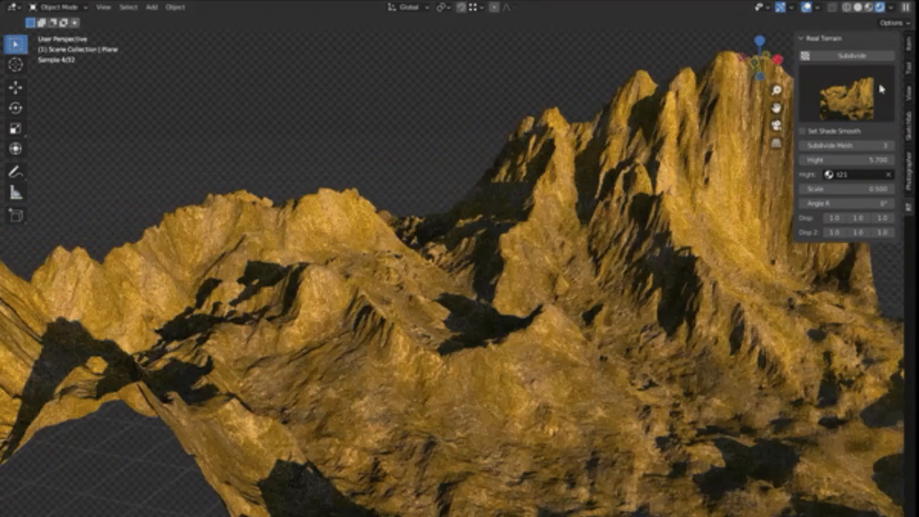
click(807, 132)
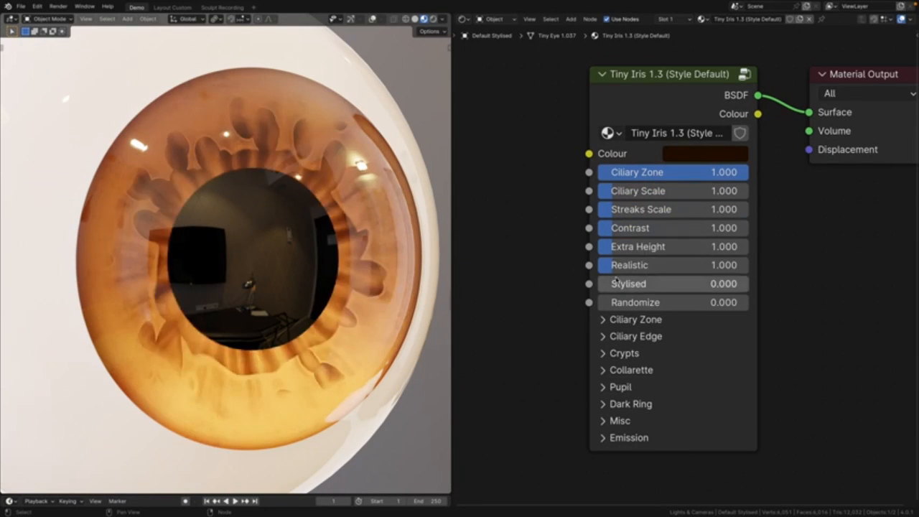
Step: Tweak the iris node value, apply a Tiny Eye preset and set the Iris - Oval pupil shape key
drag(646, 247, 725, 247)
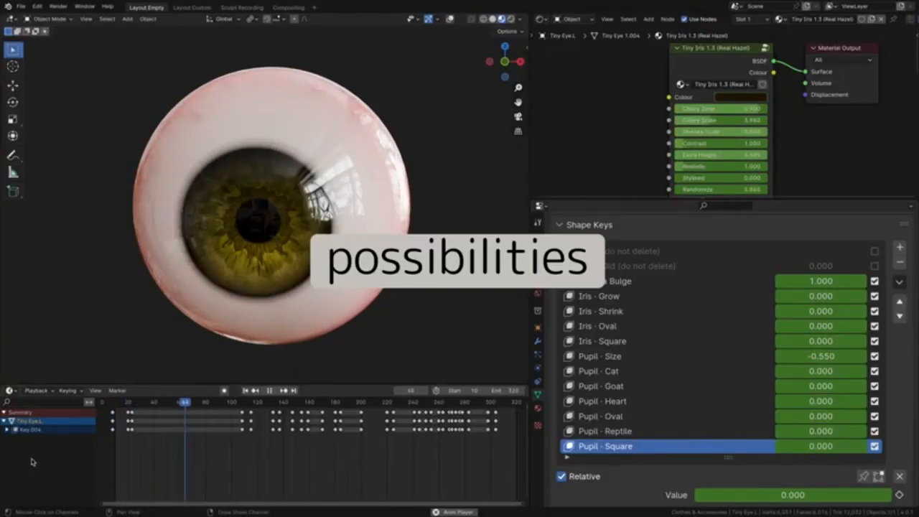
click(308, 9)
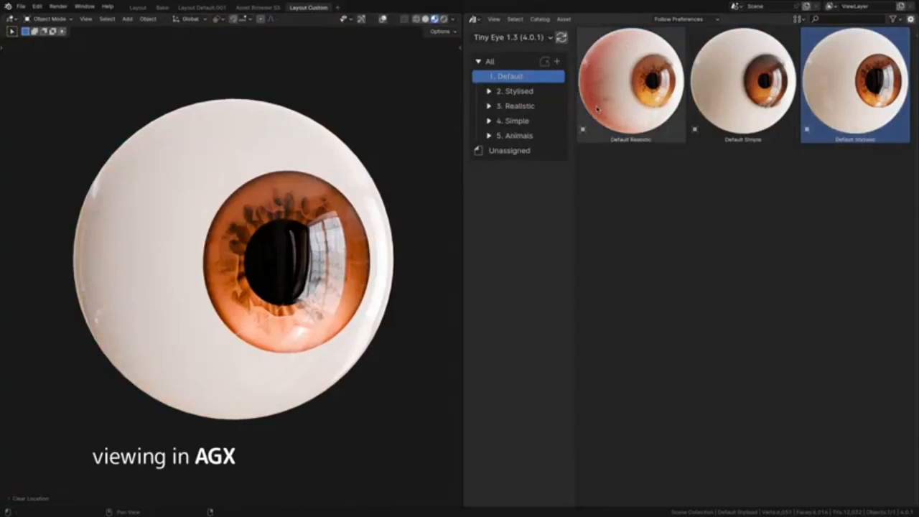
click(517, 135)
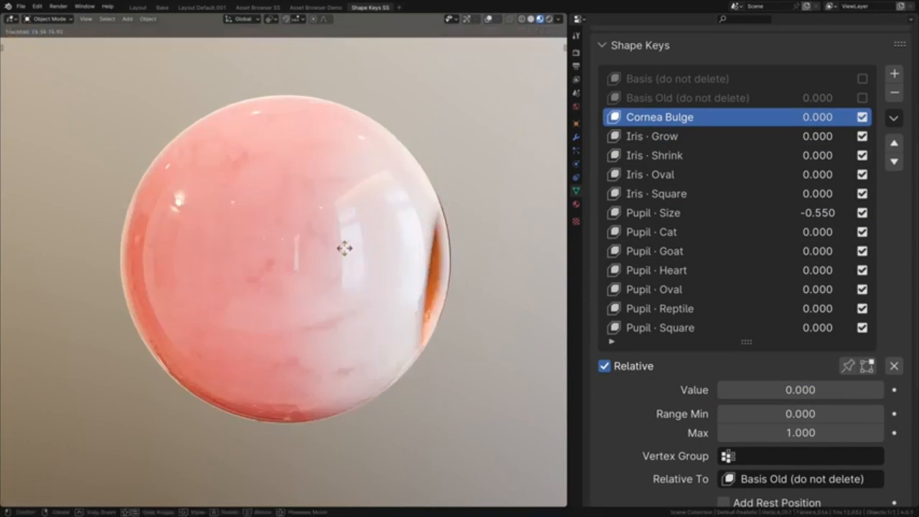
click(649, 175)
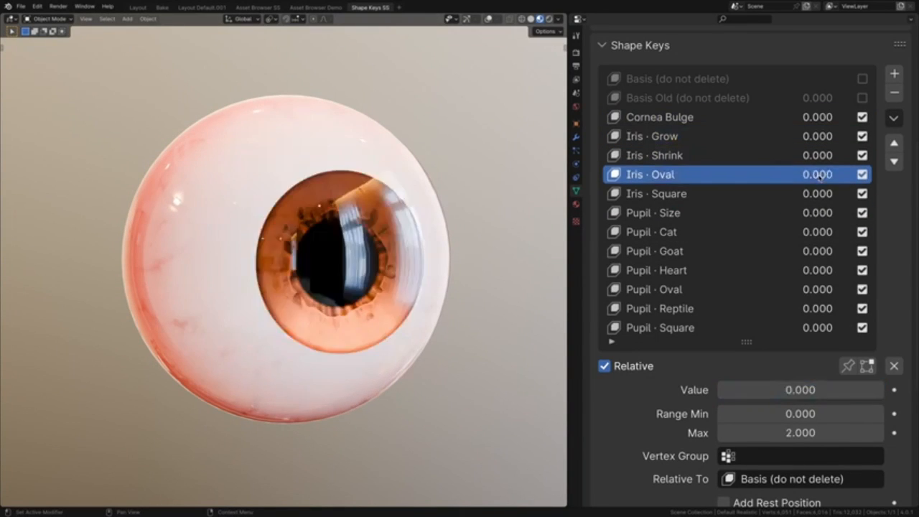
click(682, 192)
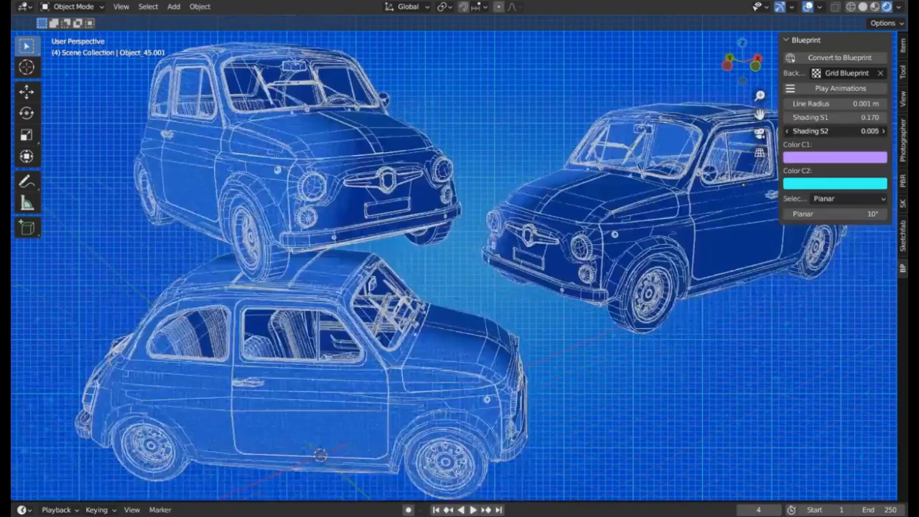
Step: Convert the walker robot to a blue blueprint and adjust its S1/S2 shading
click(835, 157)
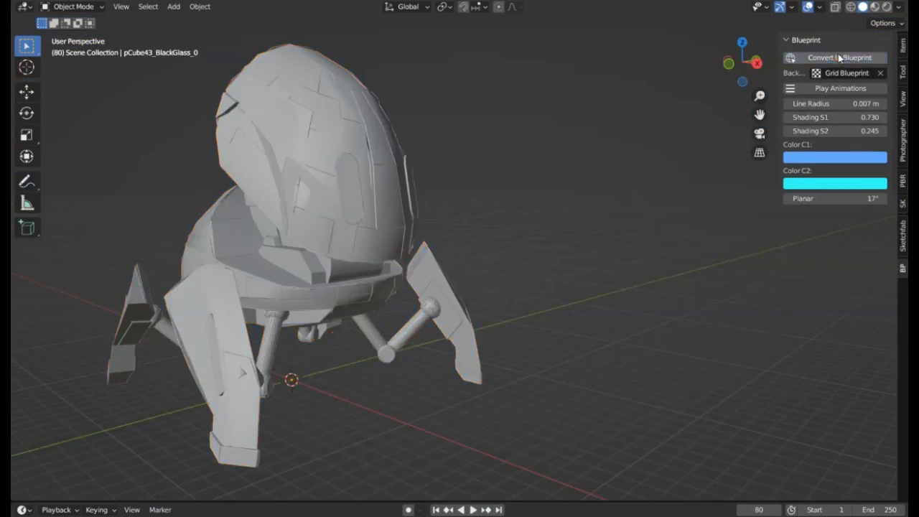
click(836, 57)
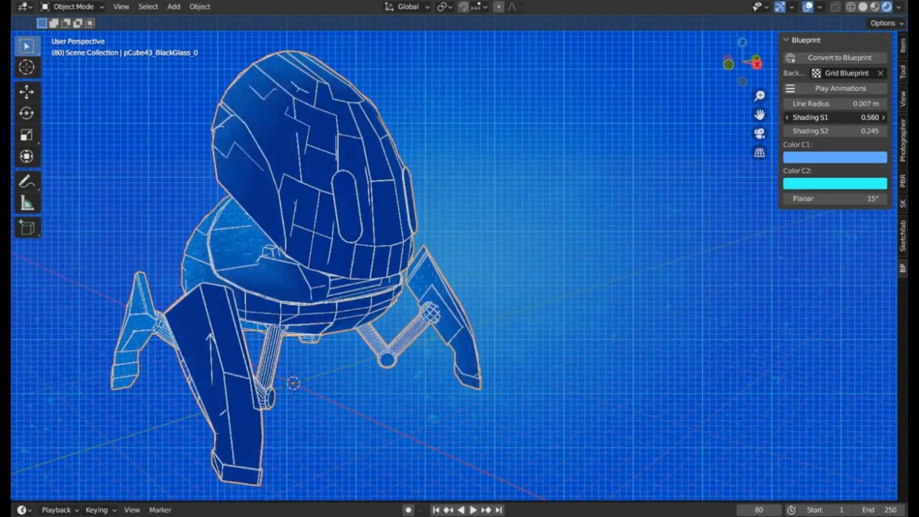
click(834, 157)
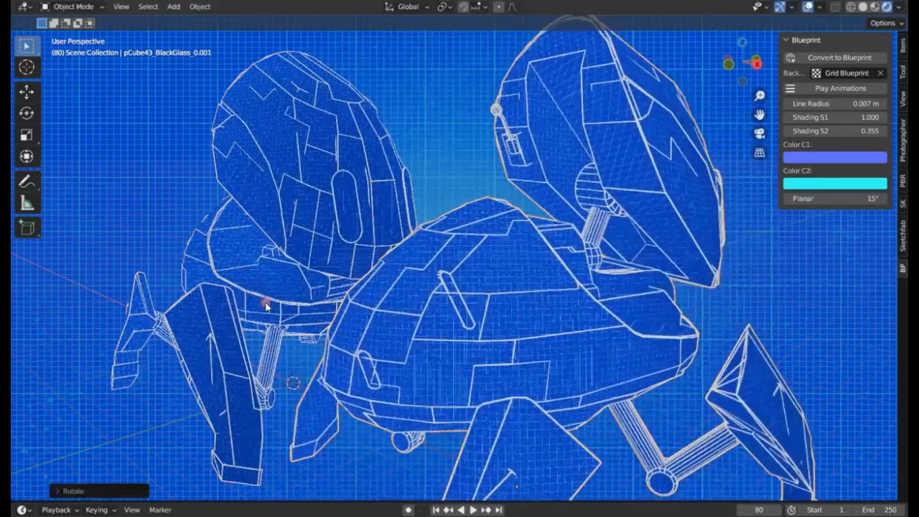
click(472, 510)
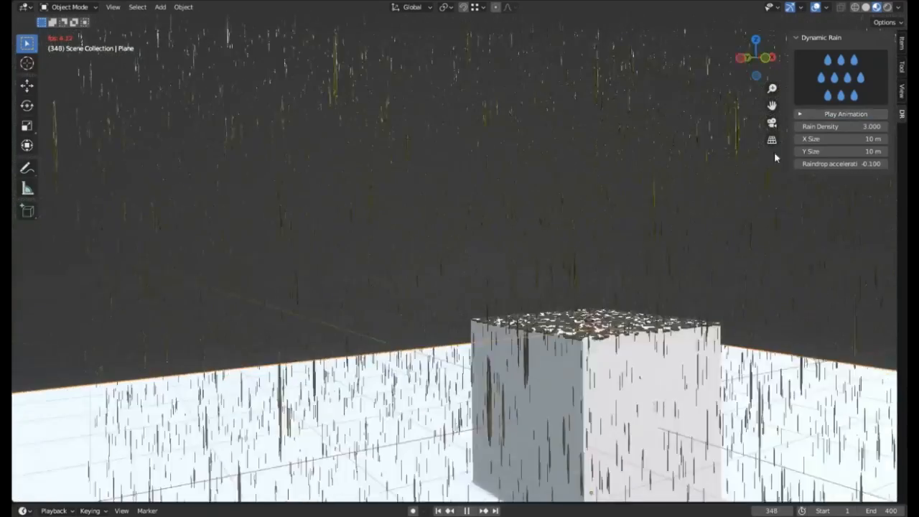
Step: Start the Dynamic Rain effect falling over the cube and ground plane
click(840, 138)
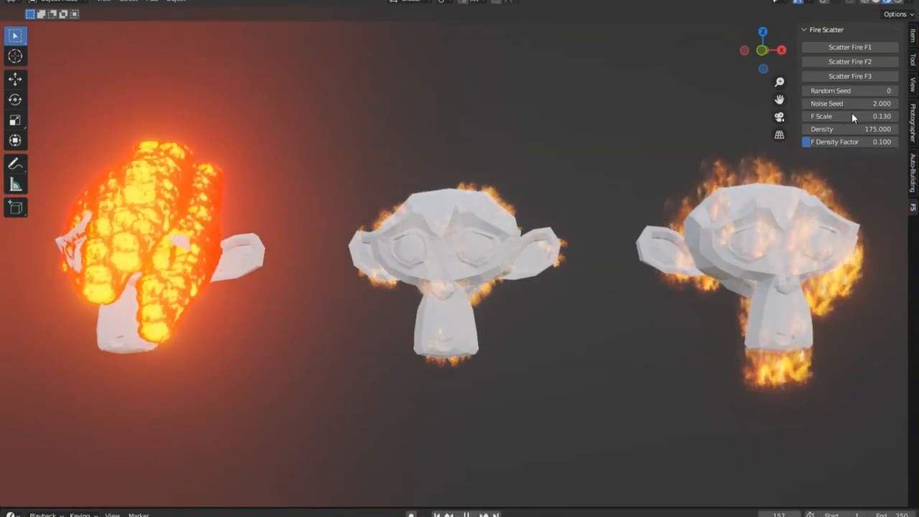
Step: Change the F Scale of the flames scattered across the monkey heads
drag(850, 115, 804, 115)
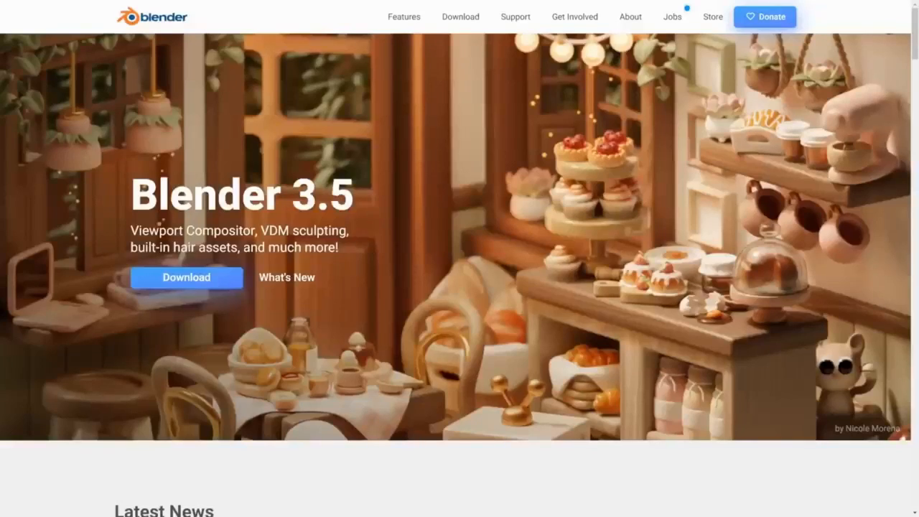
Step: Register the Human Base Meshes folder as an asset library in Preferences > File Paths
click(459, 18)
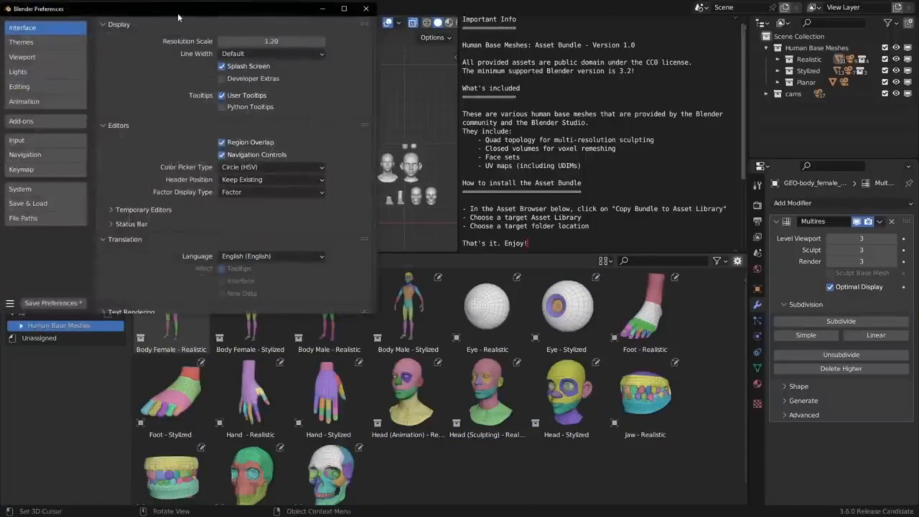
click(184, 302)
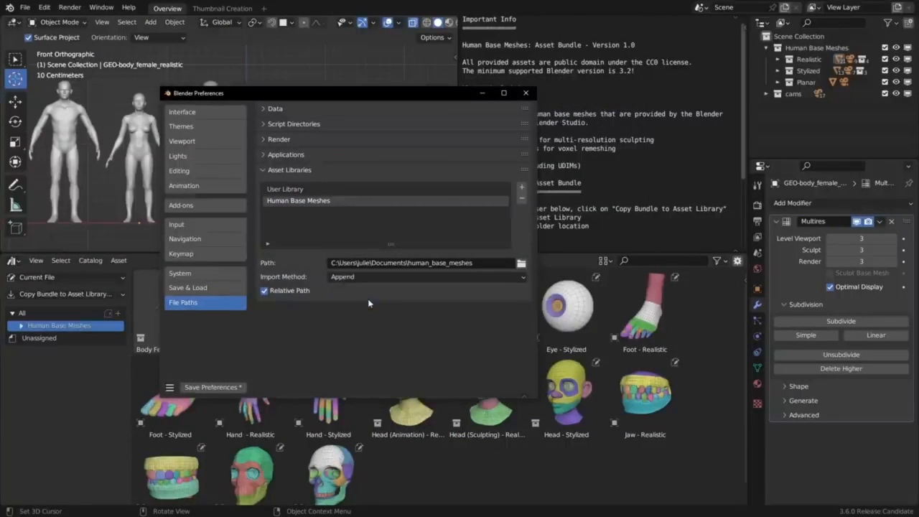
click(526, 92)
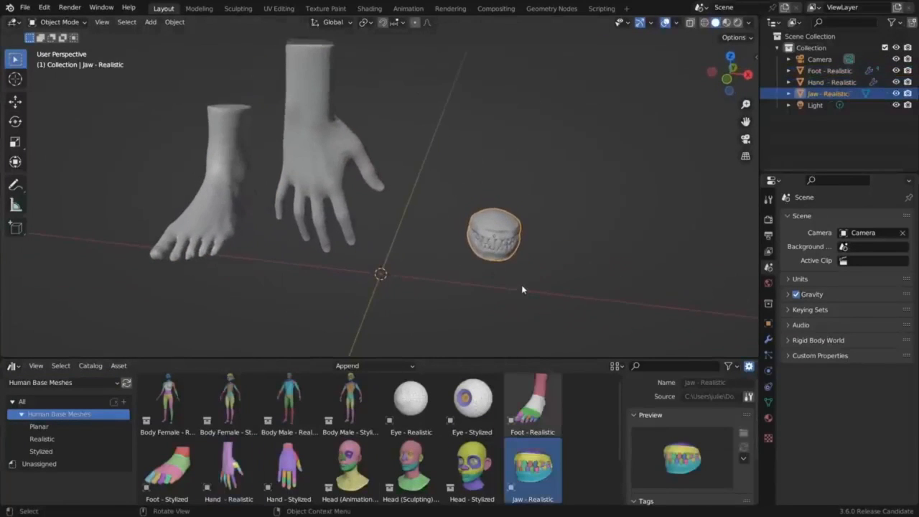
Step: Append the skull base mesh, switch it to Sculpt Mode and go to studio.blender.org/training
double_click(288, 401)
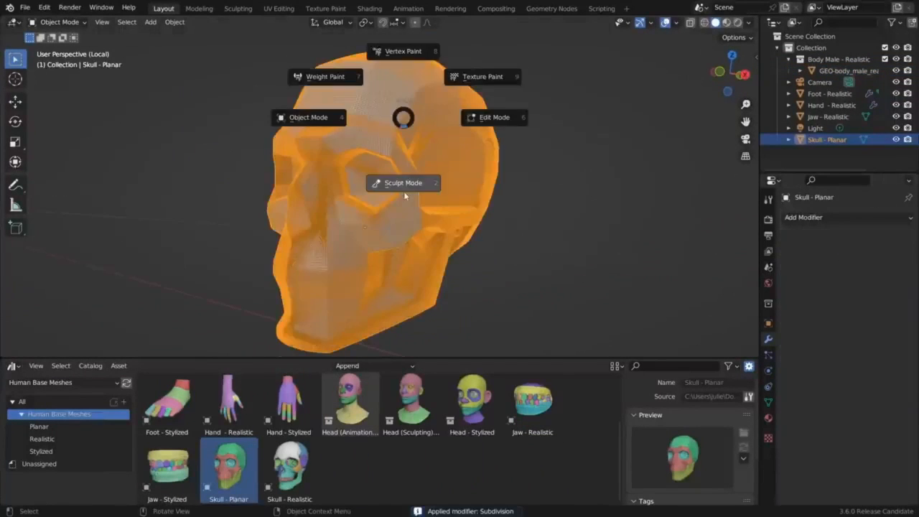
click(402, 182)
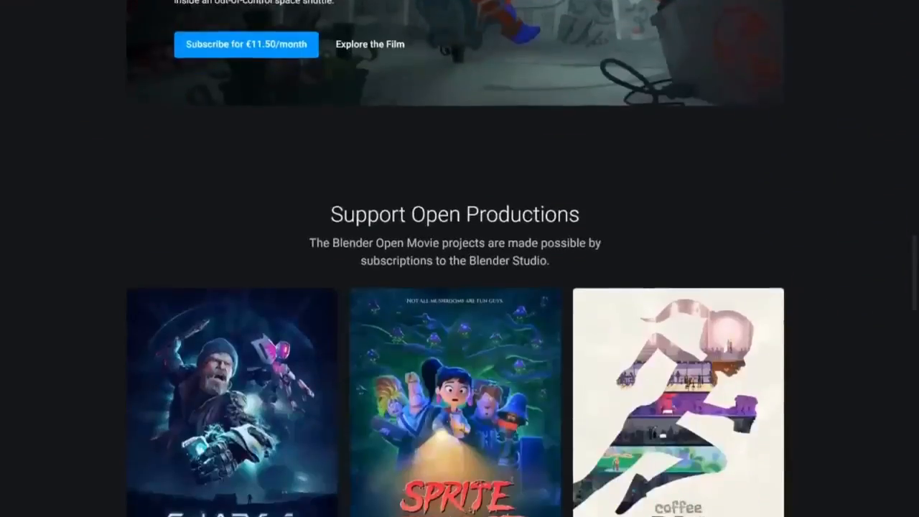
click(282, 16)
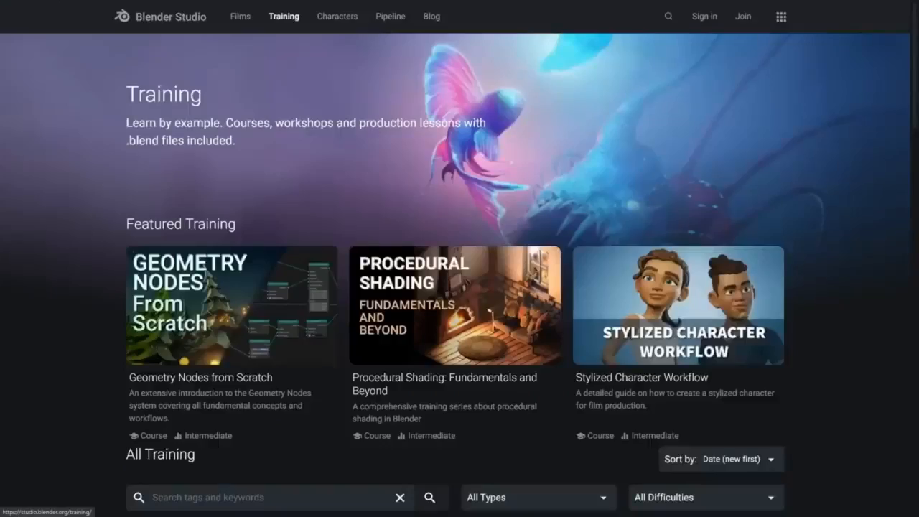